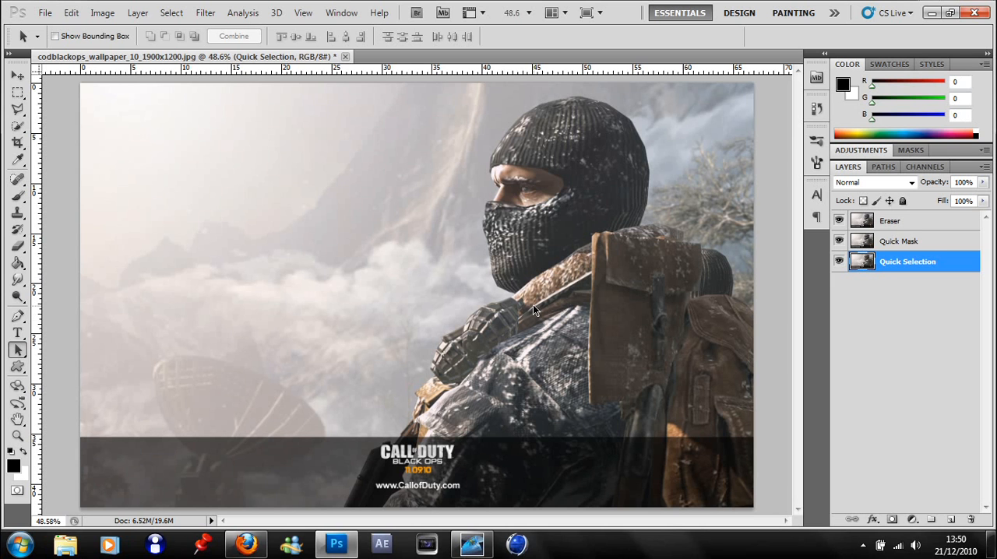
{"action": "mouse_move", "coordinate": [139, 131]}
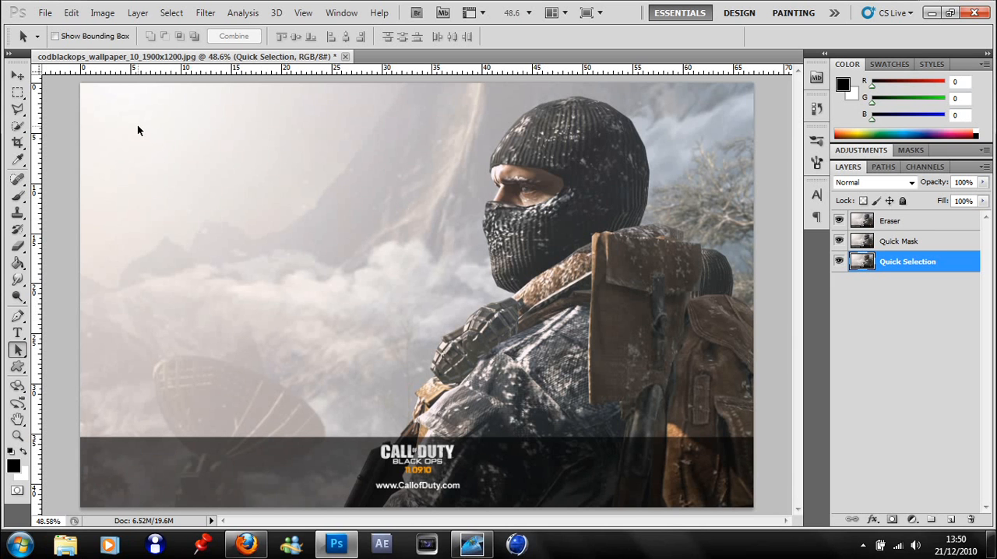
{"action": "mouse_move", "coordinate": [386, 180]}
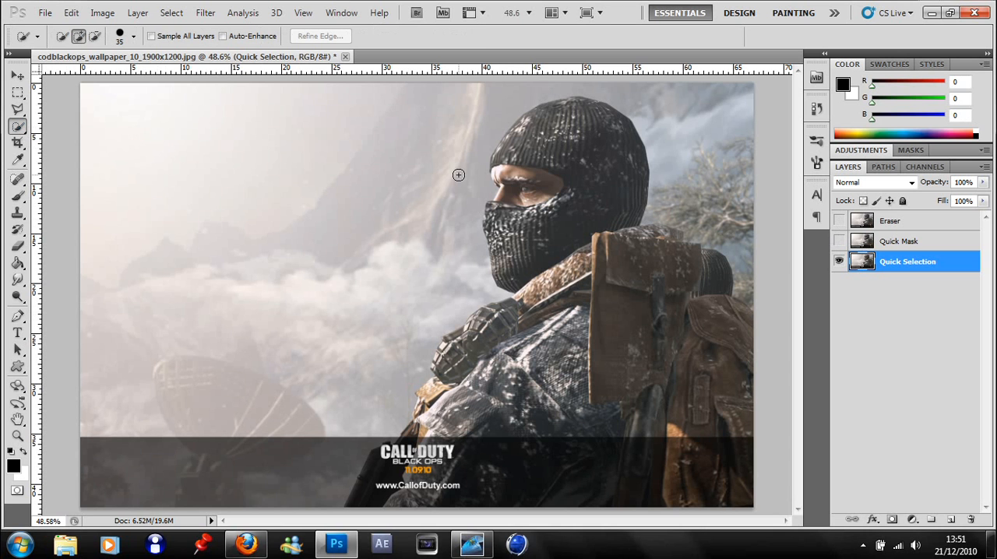
- Paint a Quick Selection over the soldier's balaclava, head, shoulders, body and backpack
{"action": "left_click_drag", "start_coordinate": [458, 174], "coordinate": [511, 196]}
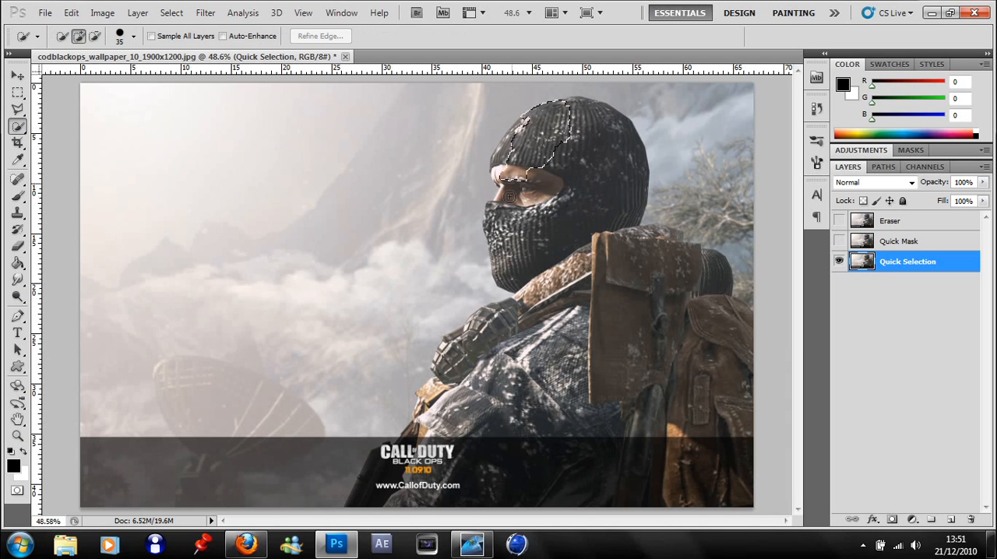
{"action": "left_click_drag", "start_coordinate": [511, 195], "coordinate": [474, 346]}
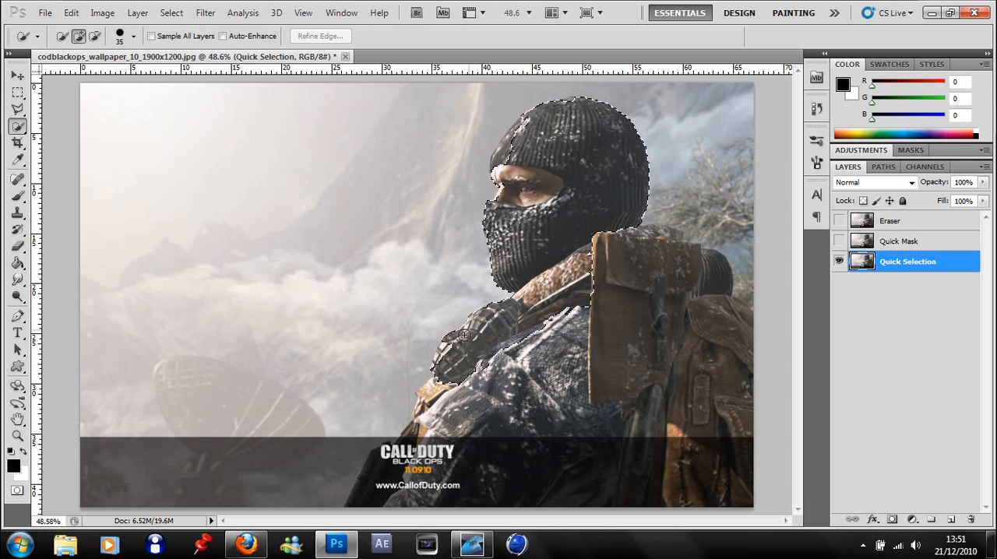
{"action": "left_click_drag", "start_coordinate": [465, 335], "coordinate": [439, 377]}
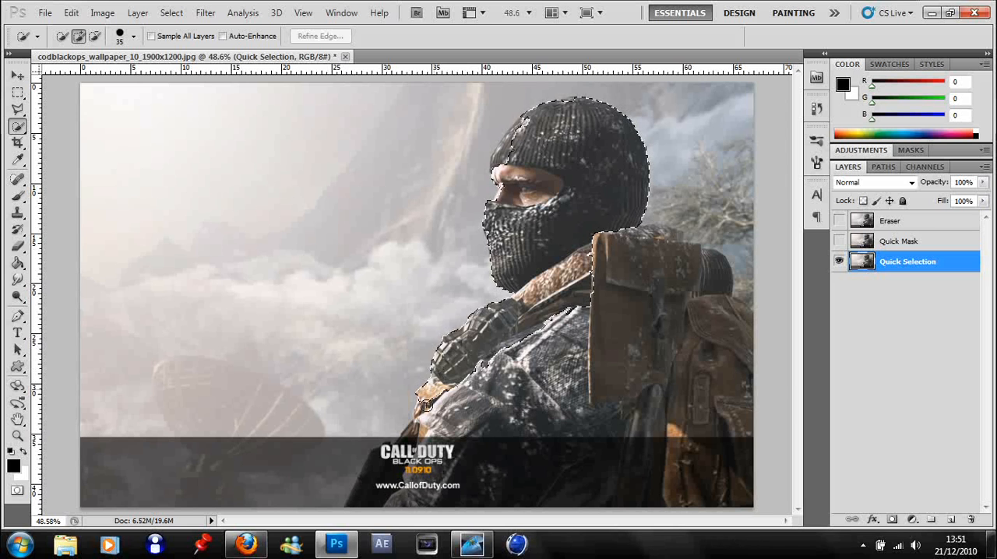
{"action": "left_click_drag", "start_coordinate": [427, 403], "coordinate": [419, 417]}
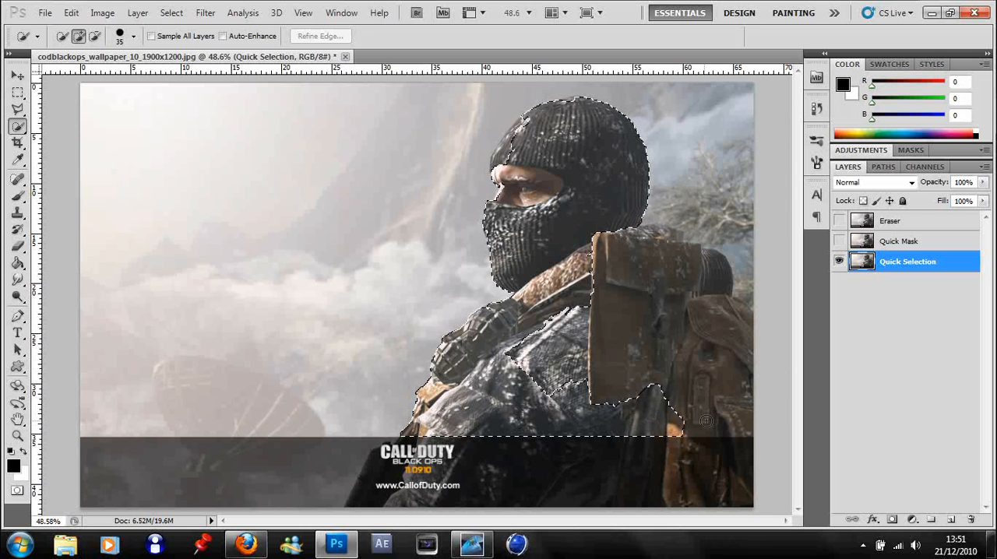
{"action": "left_click_drag", "start_coordinate": [677, 421], "coordinate": [673, 246]}
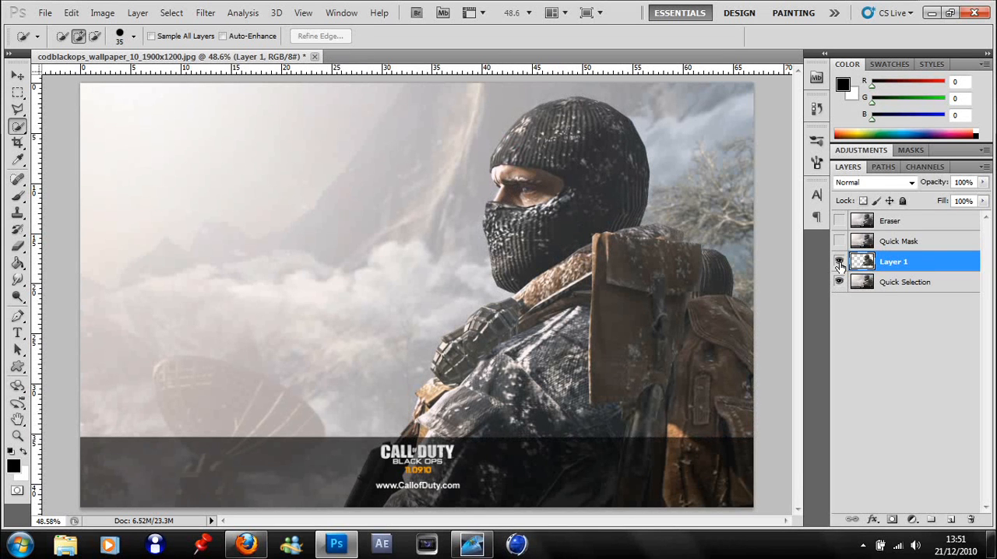
- Hide the original Quick Selection wallpaper layer and add an empty Layer 2
{"action": "left_click", "coordinate": [906, 282]}
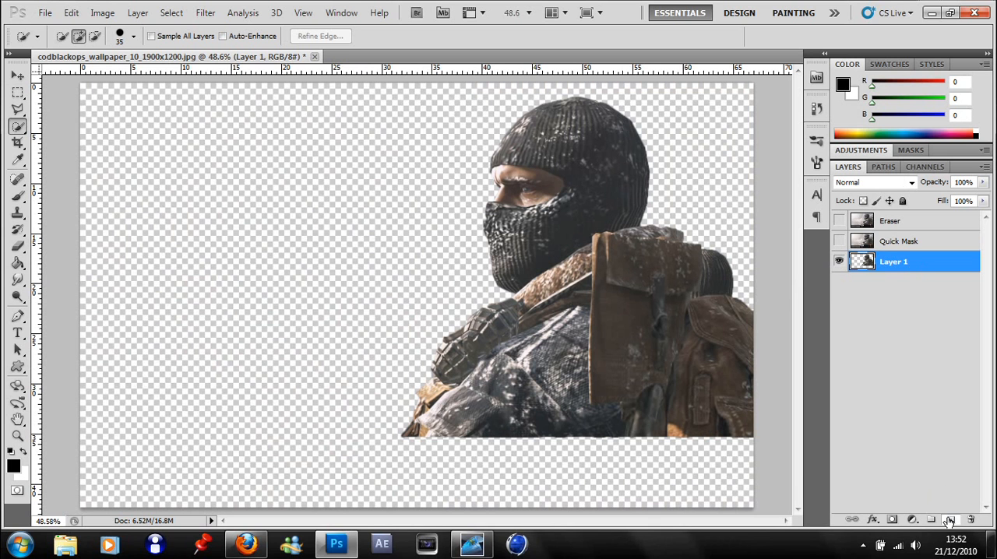
{"action": "left_click", "coordinate": [950, 521]}
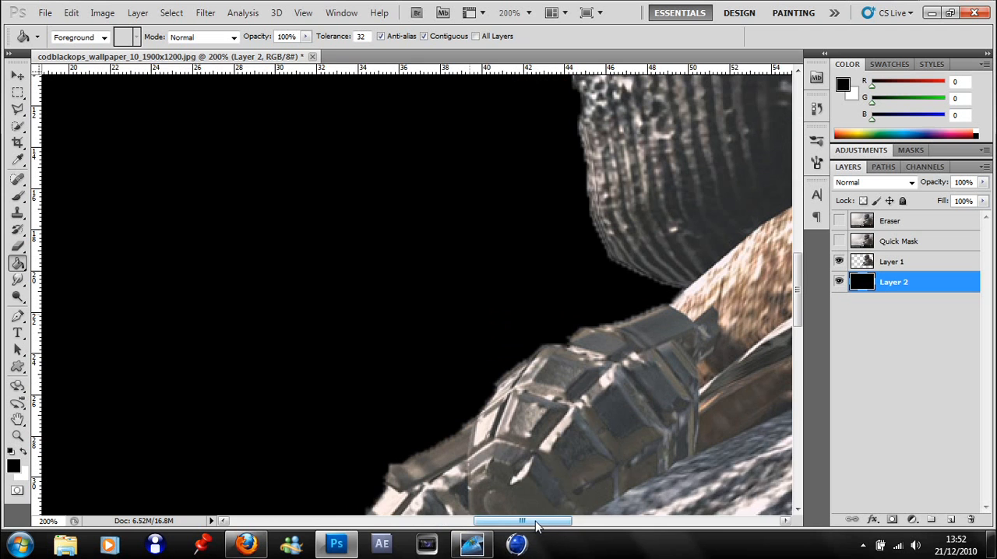
- Zoom in to 200% to inspect the soldier's edges over black, then zoom back out
{"action": "left_click_drag", "start_coordinate": [522, 520], "coordinate": [553, 521]}
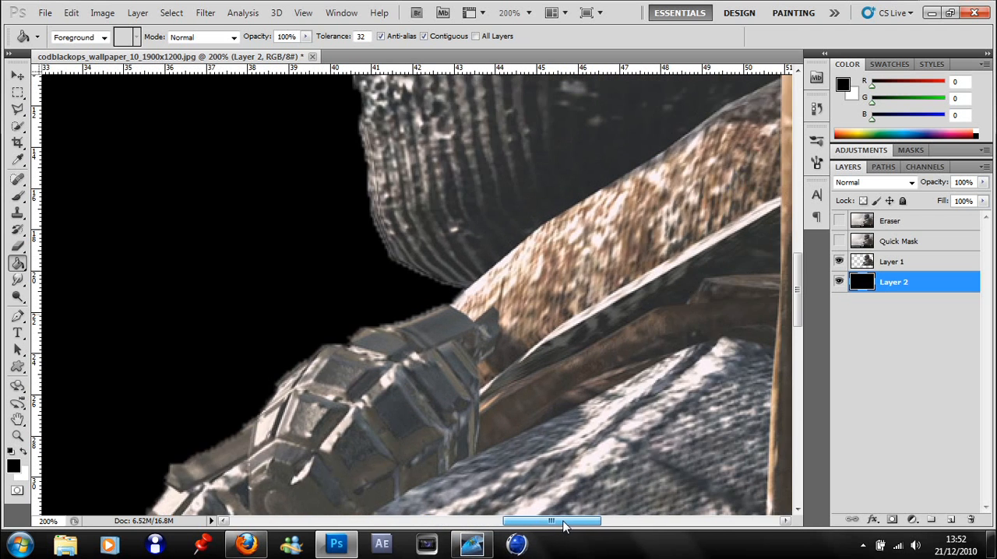
{"action": "left_click_drag", "start_coordinate": [553, 520], "coordinate": [529, 521]}
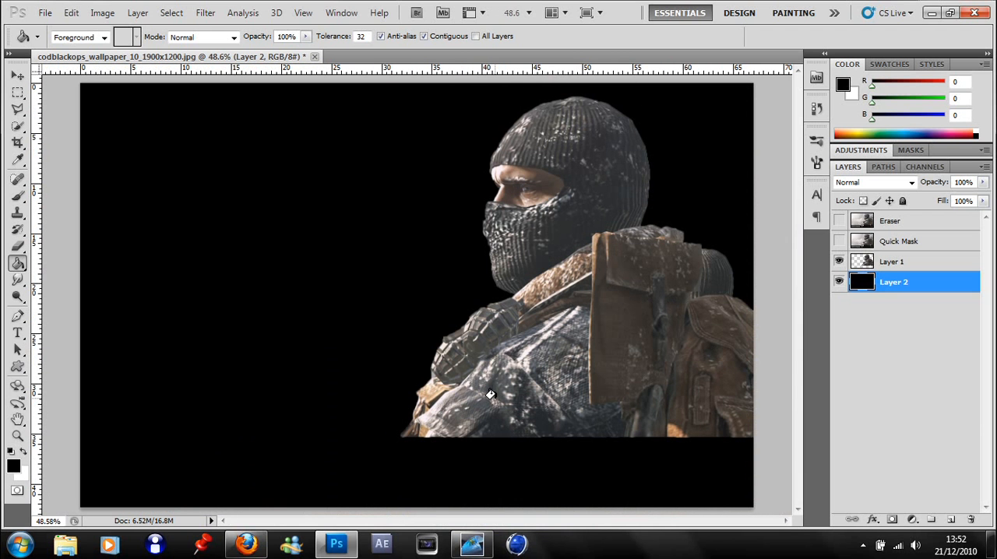
{"action": "mouse_move", "coordinate": [839, 287]}
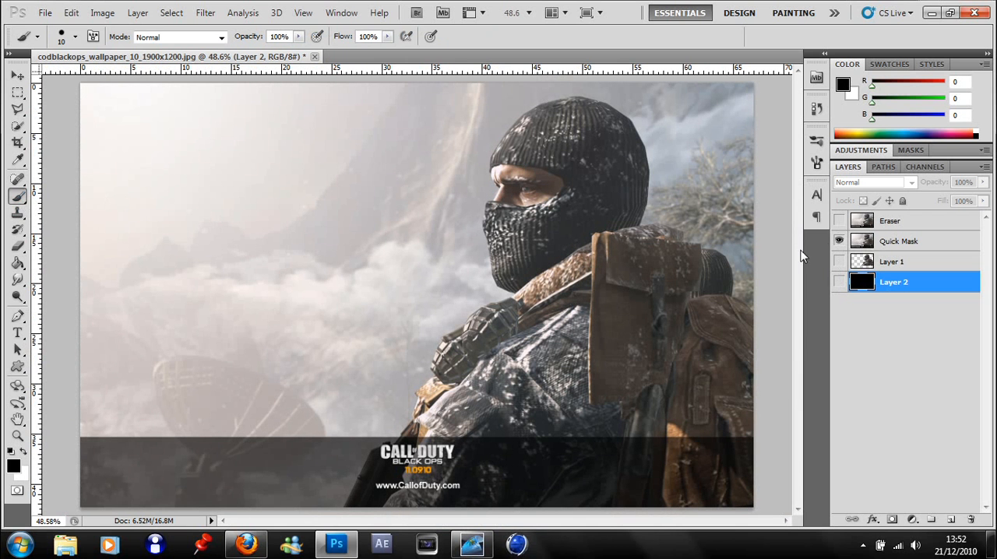
- Paint the red Quick Mask over the soldier's head, shoulders, backpack and body, then exit mask mode
{"action": "left_click", "coordinate": [910, 239]}
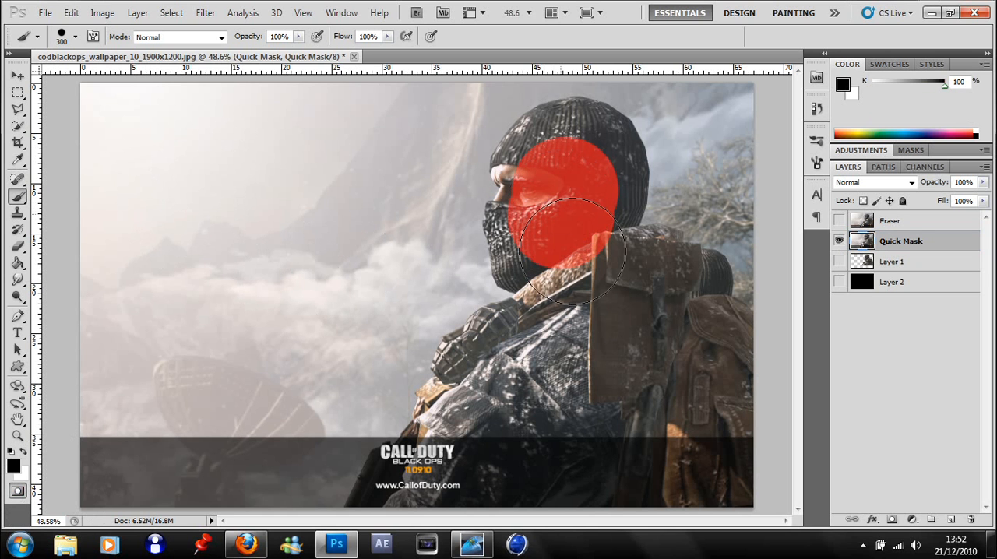
{"action": "left_click_drag", "start_coordinate": [561, 250], "coordinate": [732, 381]}
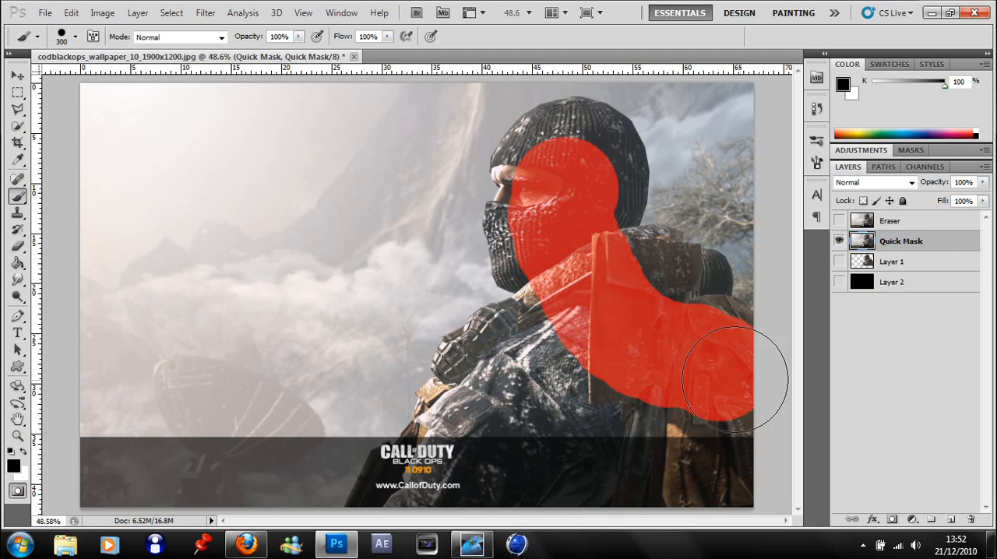
{"action": "left_click_drag", "start_coordinate": [732, 382], "coordinate": [529, 358]}
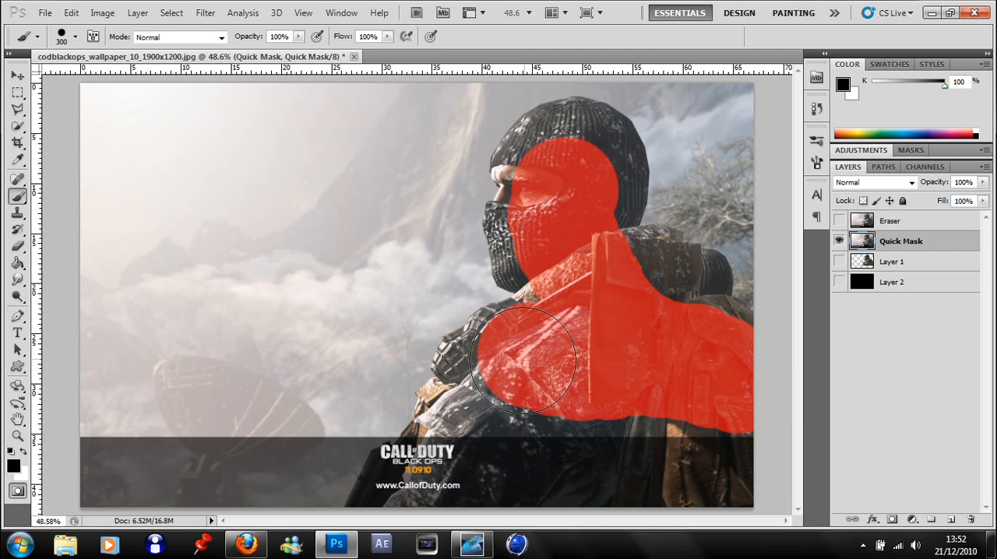
{"action": "left_click_drag", "start_coordinate": [522, 358], "coordinate": [564, 335]}
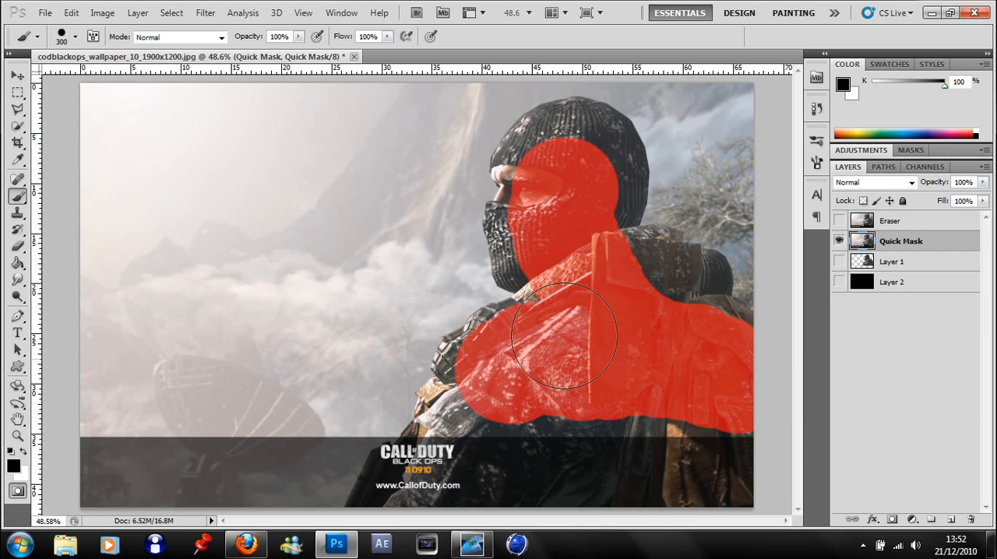
{"action": "left_click_drag", "start_coordinate": [561, 335], "coordinate": [678, 324]}
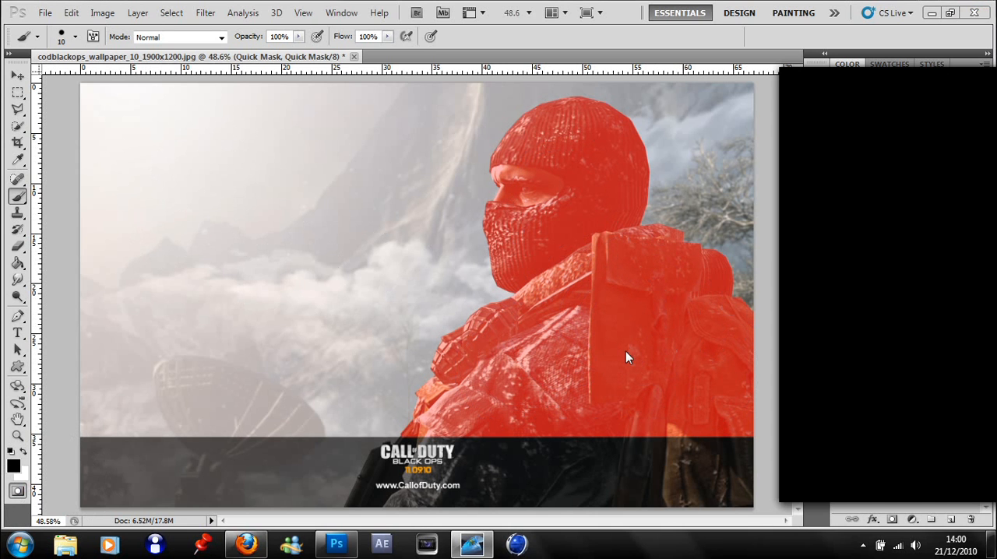
{"action": "mouse_move", "coordinate": [581, 318]}
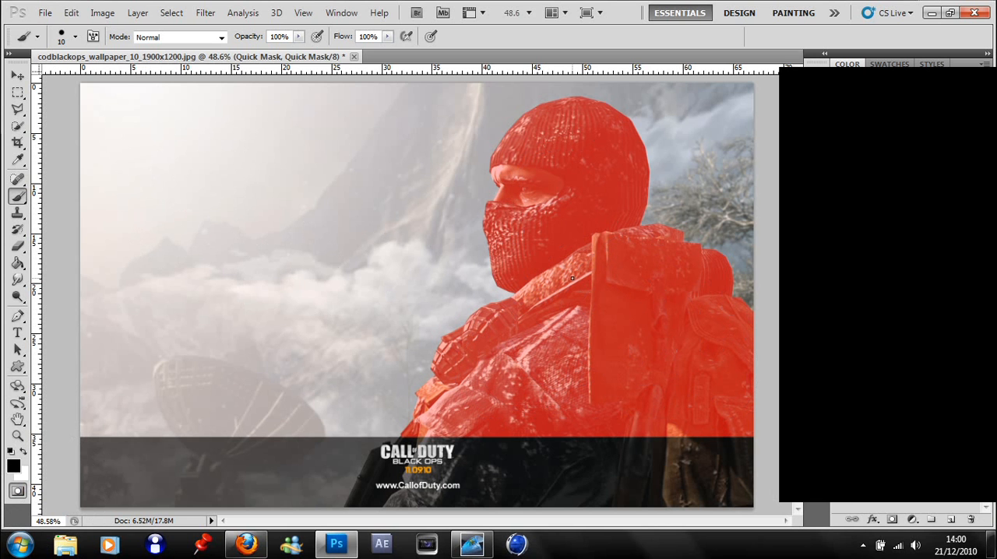
{"action": "left_click", "coordinate": [15, 490]}
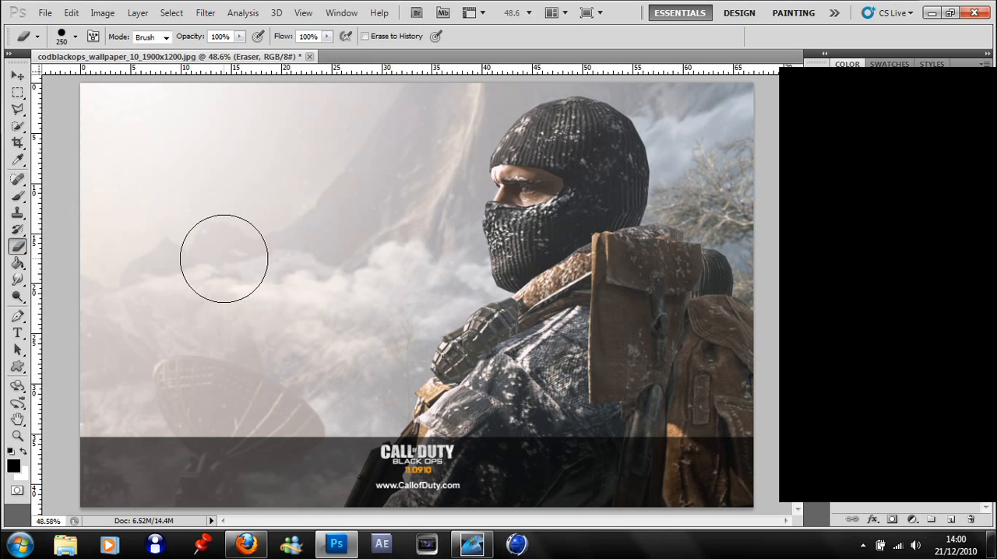
- Erase the sky, mountains and logo bar so only the soldier remains on transparency
{"action": "left_click_drag", "start_coordinate": [221, 257], "coordinate": [144, 424]}
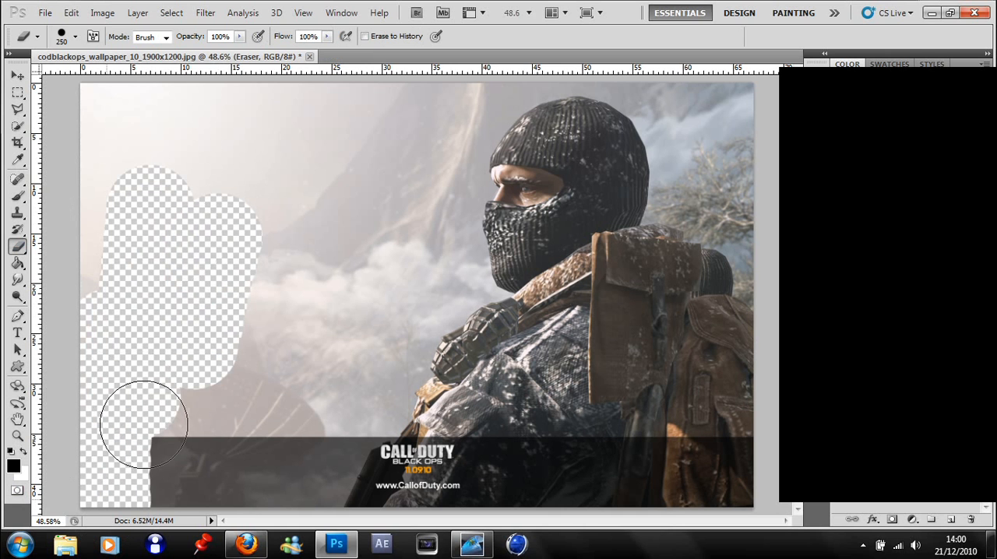
{"action": "left_click_drag", "start_coordinate": [143, 423], "coordinate": [280, 507]}
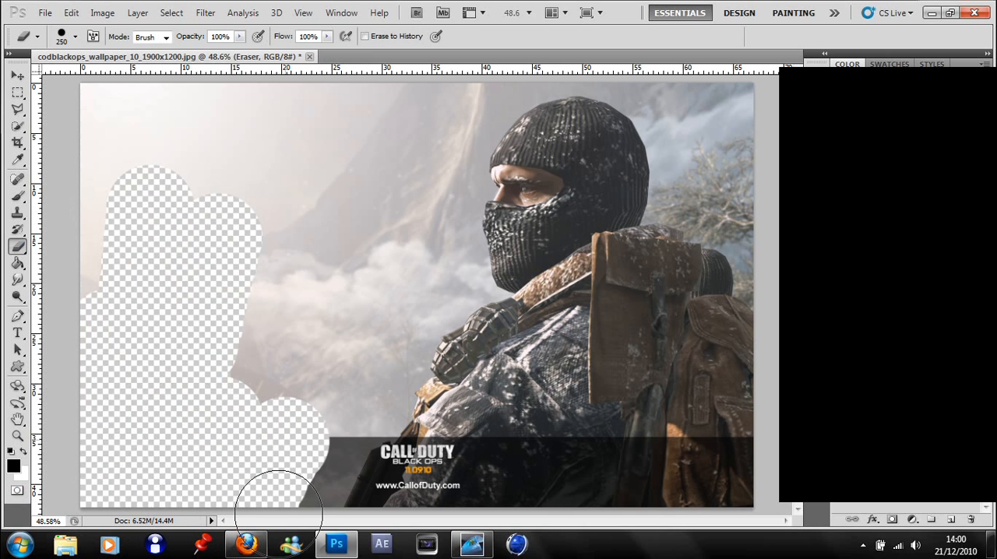
{"action": "left_click_drag", "start_coordinate": [281, 498], "coordinate": [389, 94]}
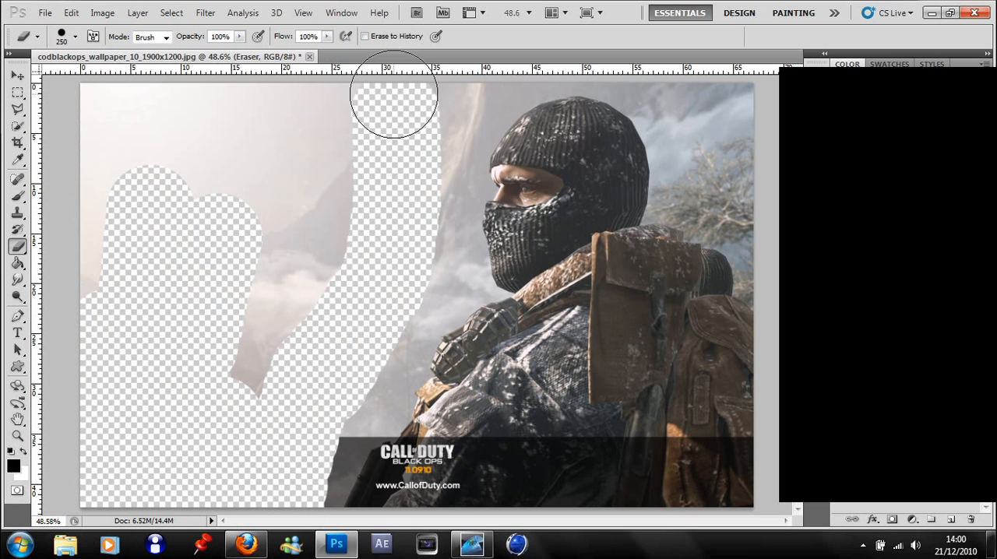
{"action": "left_click_drag", "start_coordinate": [392, 94], "coordinate": [321, 167]}
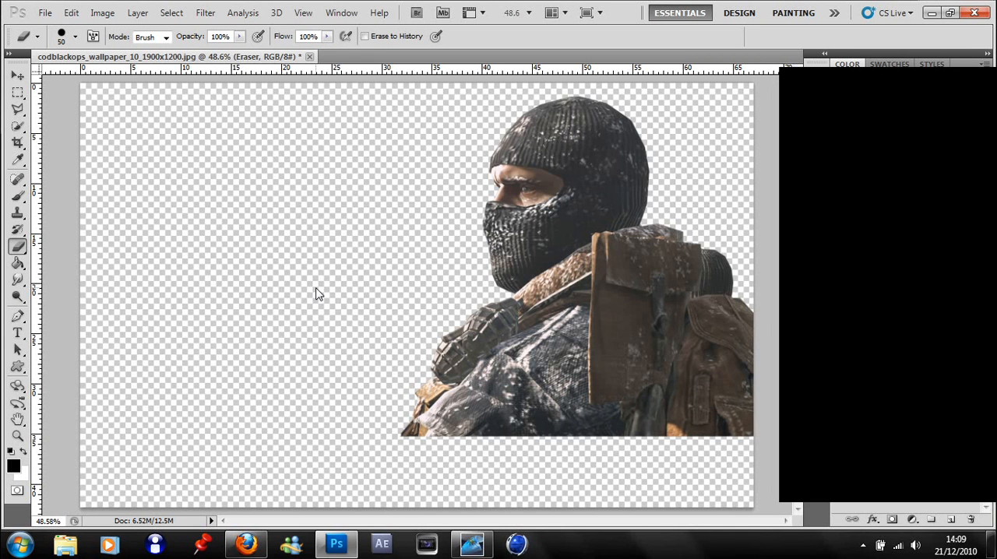
{"action": "mouse_move", "coordinate": [600, 166]}
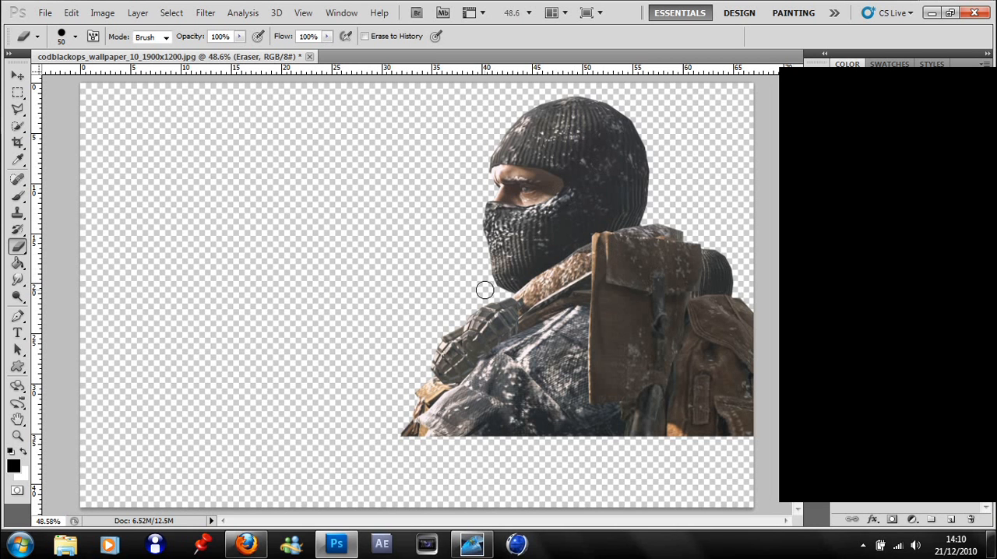
{"action": "mouse_move", "coordinate": [643, 290]}
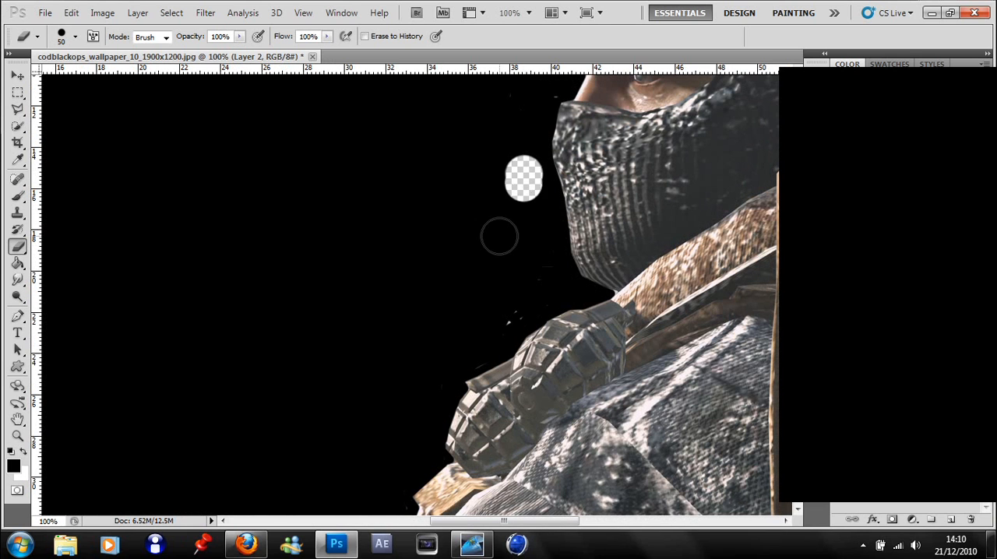
- Make the soldier layer active and bring his head into view for edge cleanup
{"action": "left_click", "coordinate": [520, 180]}
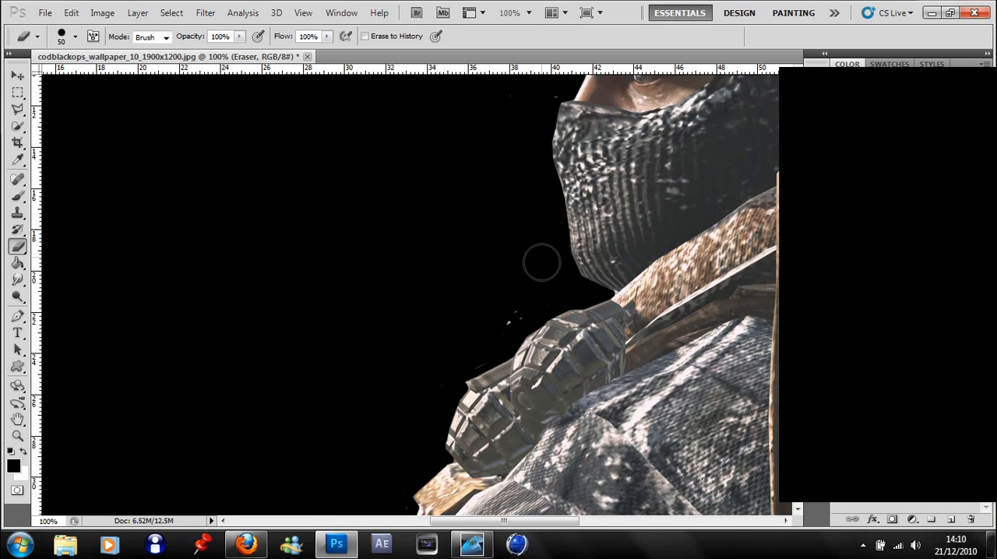
{"action": "mouse_move", "coordinate": [489, 335]}
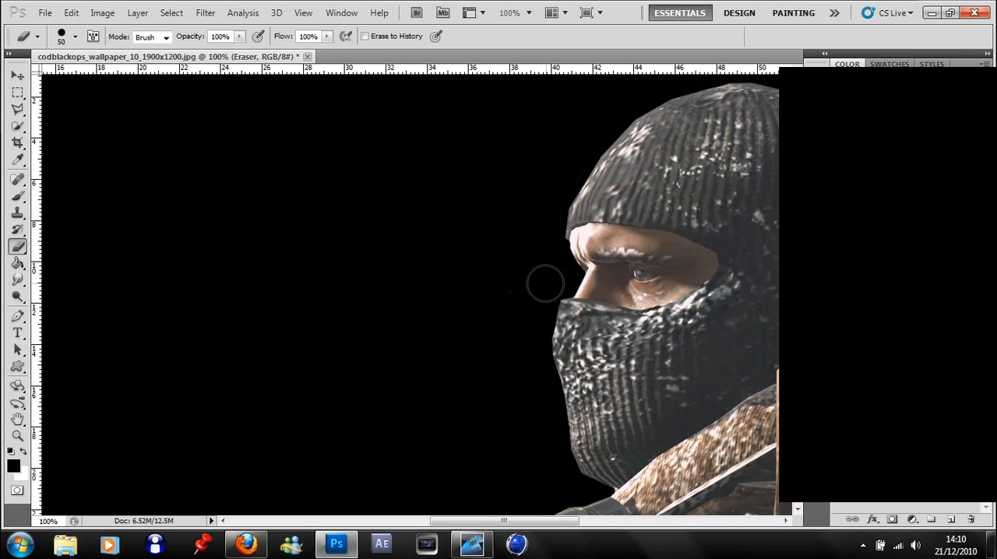
{"action": "mouse_move", "coordinate": [646, 234]}
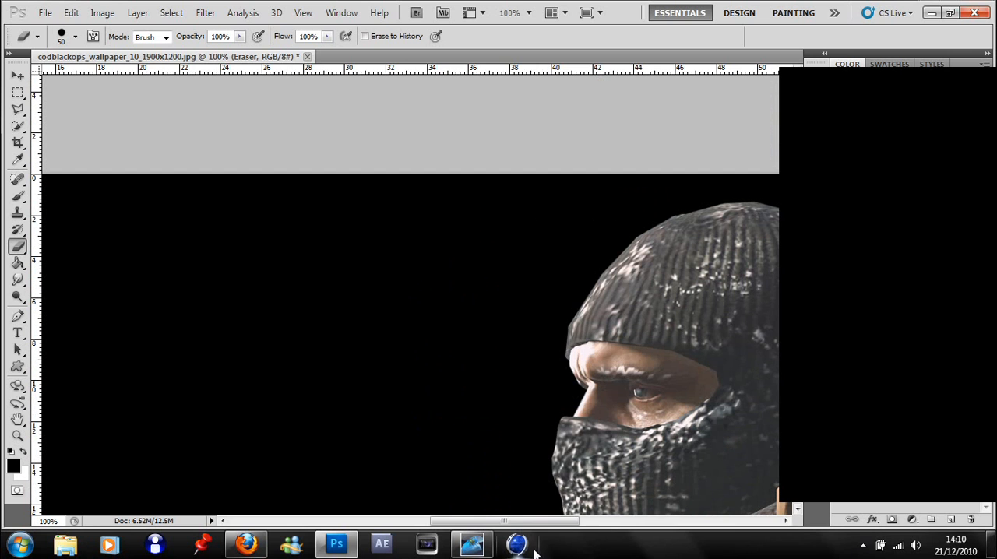
{"action": "left_click_drag", "start_coordinate": [507, 520], "coordinate": [584, 520]}
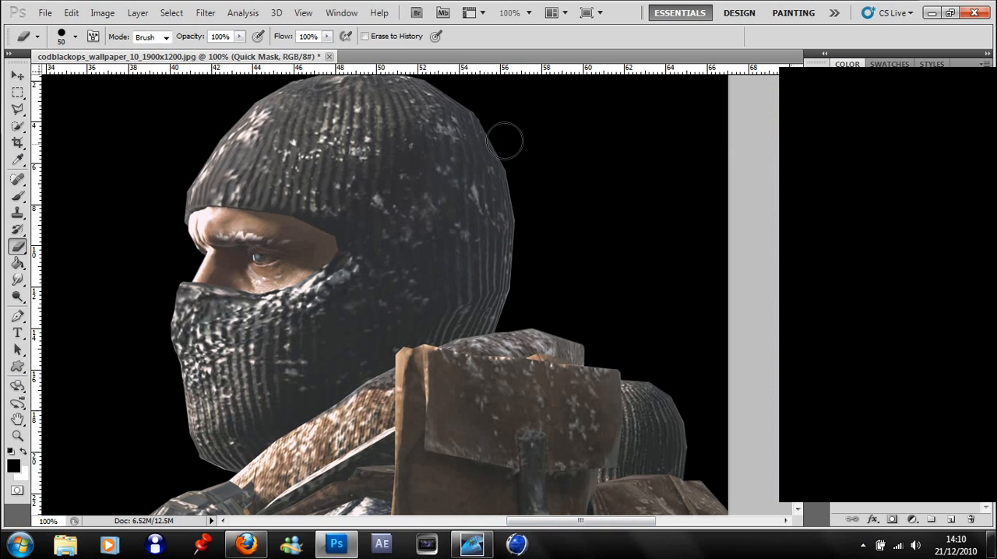
{"action": "mouse_move", "coordinate": [535, 269]}
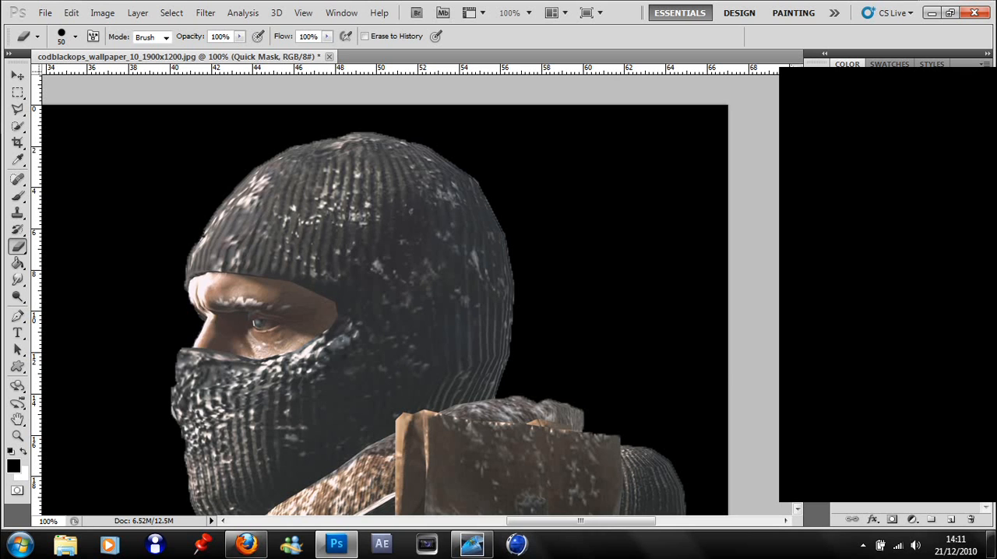
- Switch to the Paint Bucket to refill the background behind the soldier
{"action": "left_click", "coordinate": [15, 263]}
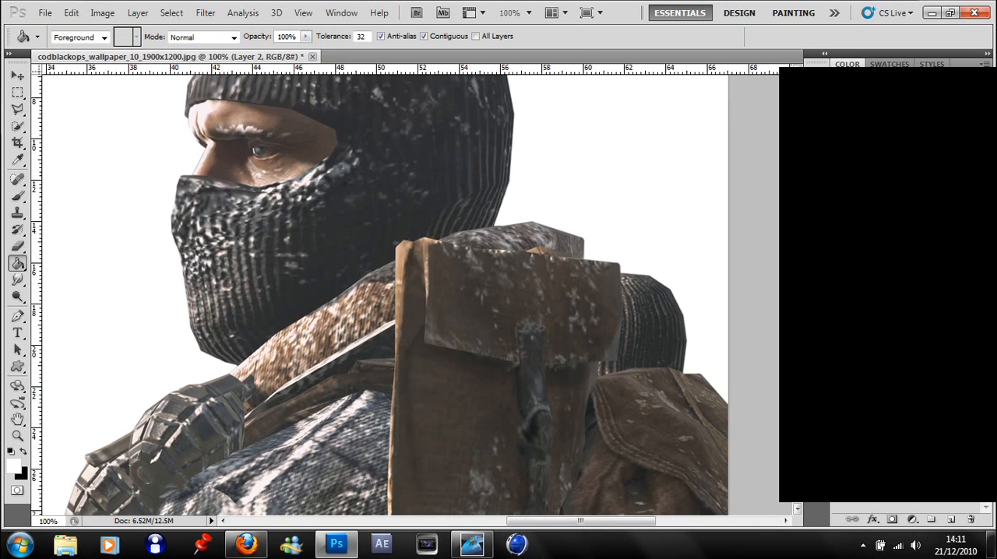
- Zoom out to 48.6% to view the whole soldier cut-out against white
{"action": "left_click_drag", "start_coordinate": [580, 520], "coordinate": [548, 520]}
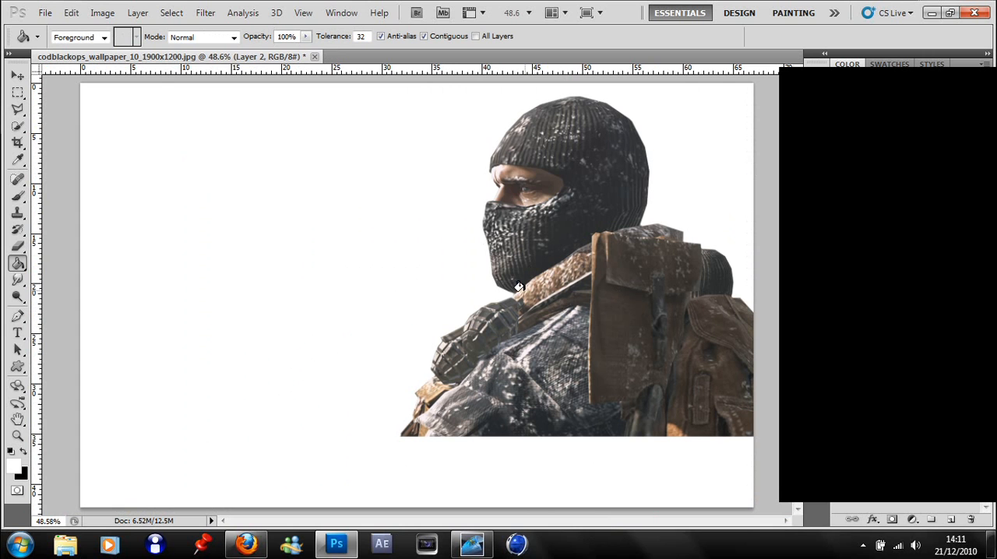
{"action": "mouse_move", "coordinate": [676, 181]}
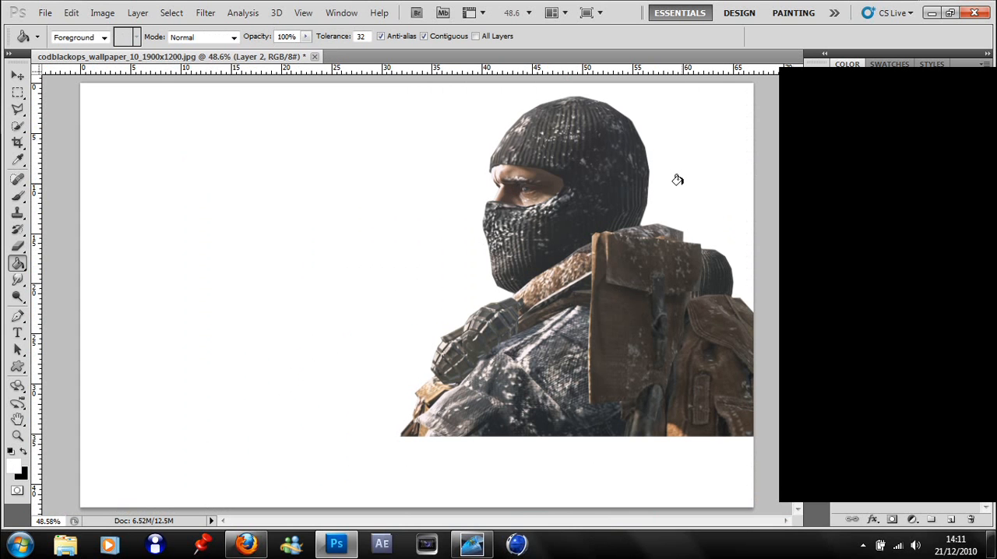